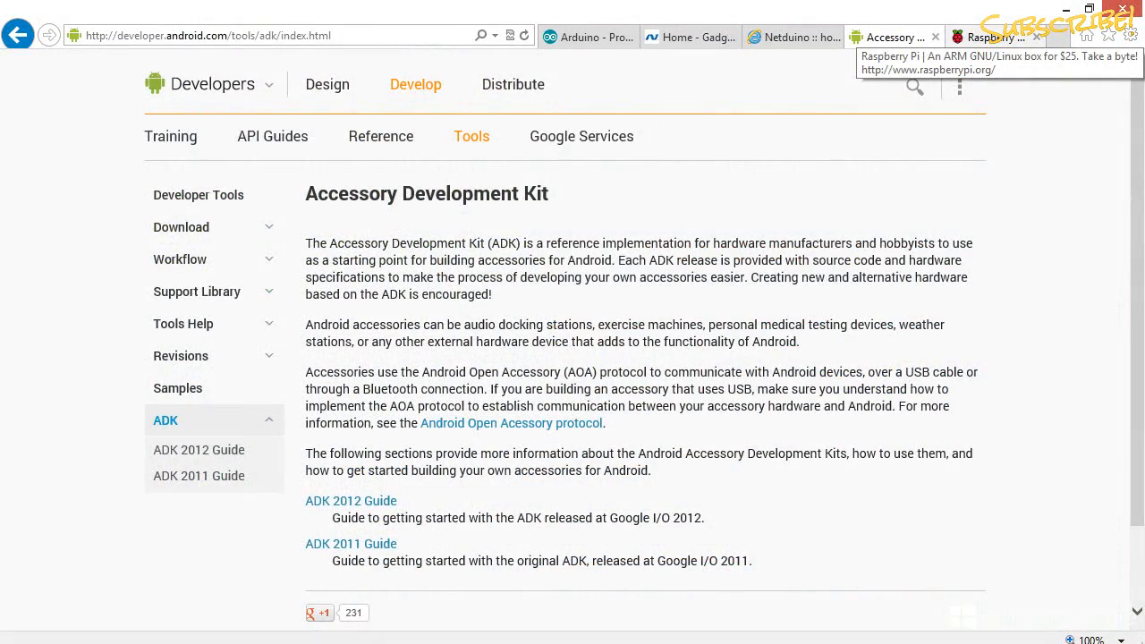
Step: Move from the Android ADK page through the .NET Gadgeteer homepage to the Netduino homepage
click(689, 36)
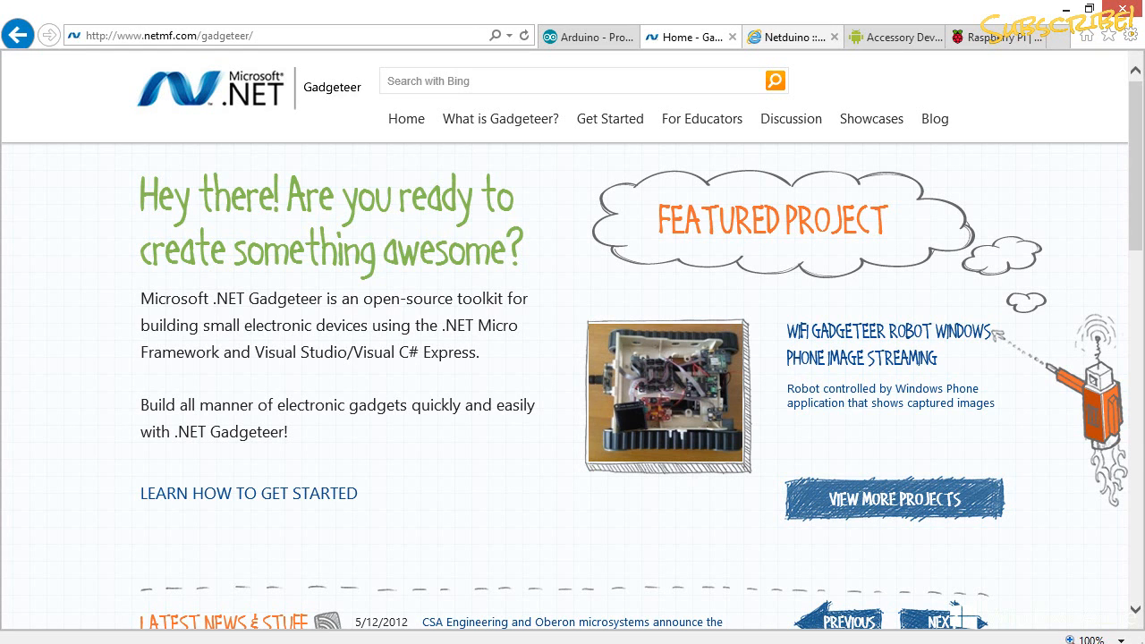
click(788, 36)
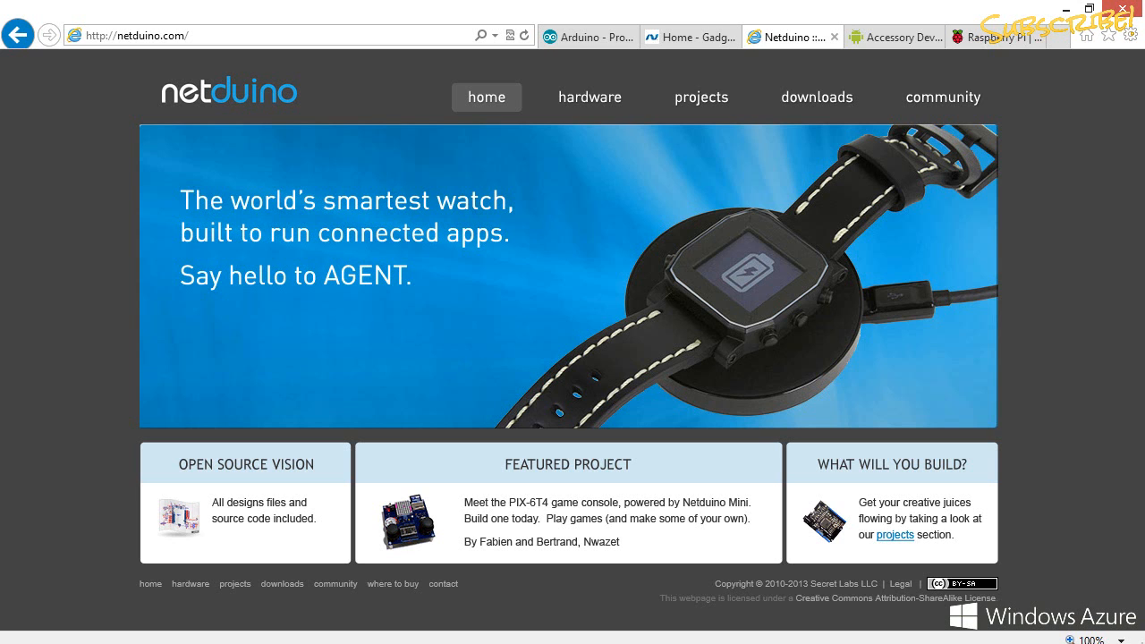
Step: Bring up the Raspberry Pi Foundation site showing the Vote Pi! post
click(995, 35)
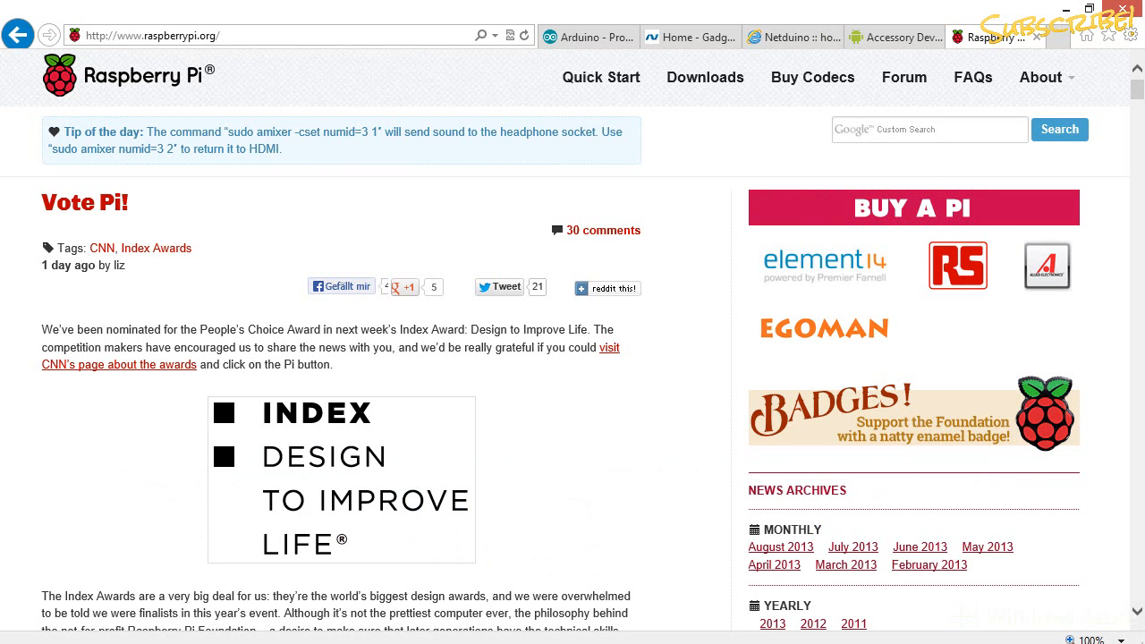